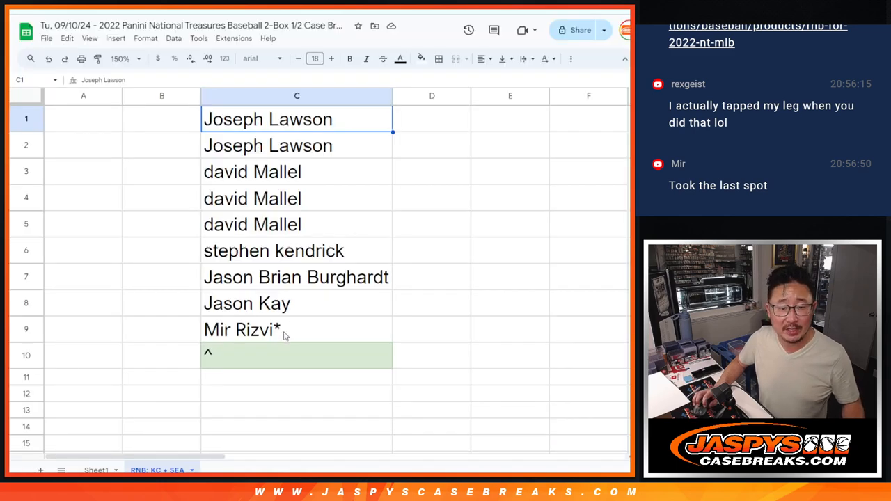
{"action": "left_click_drag", "start_coordinate": [297, 120], "coordinate": [296, 328]}
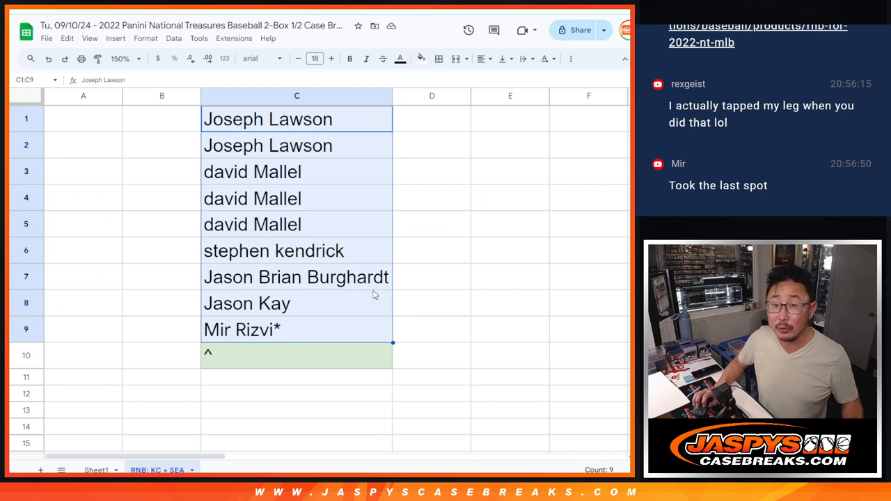
{"action": "left_click", "coordinate": [296, 355]}
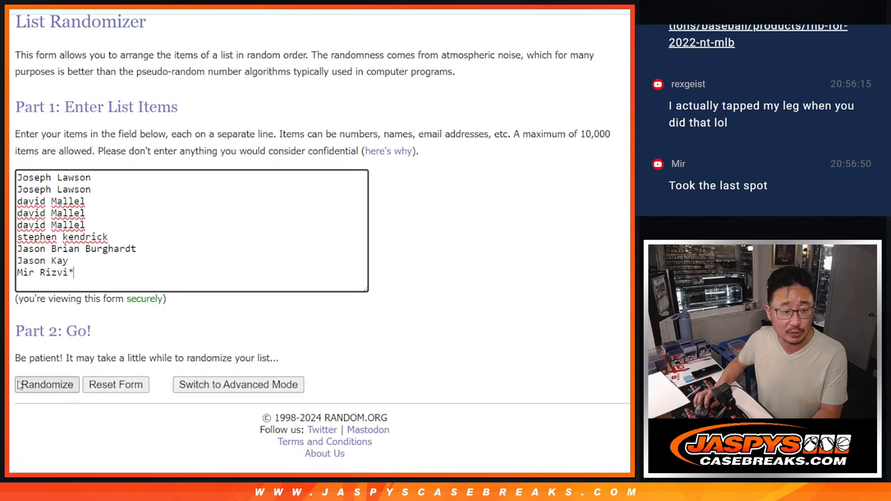
Shuffle the pasted nine-name list in List Randomizer repeatedly with Randomize and Again!
{"action": "left_click", "coordinate": [47, 384]}
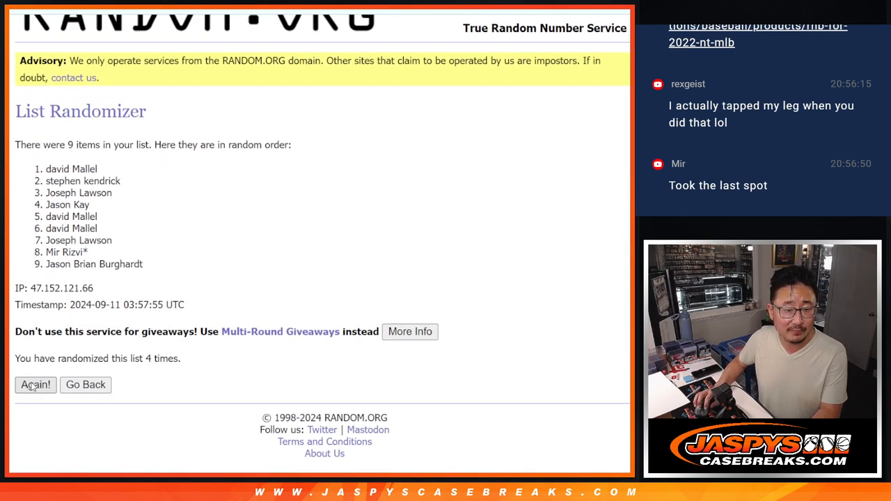
{"action": "left_click", "coordinate": [36, 385]}
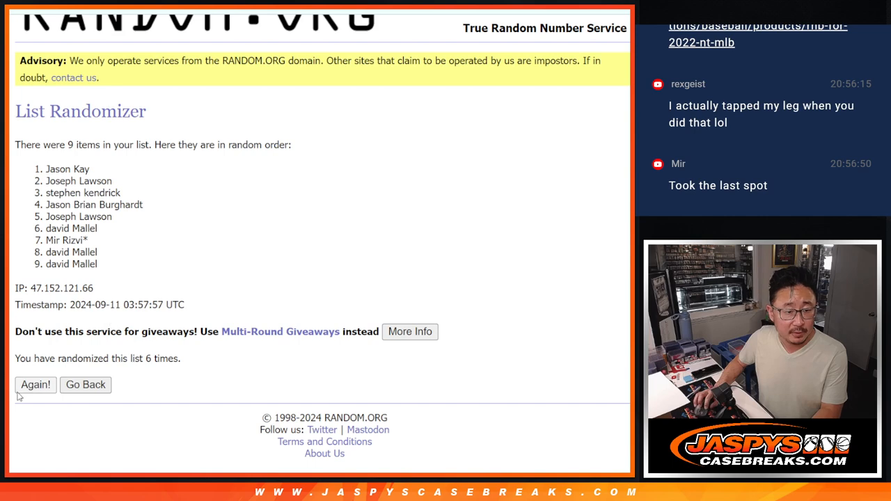
{"action": "left_click", "coordinate": [36, 384]}
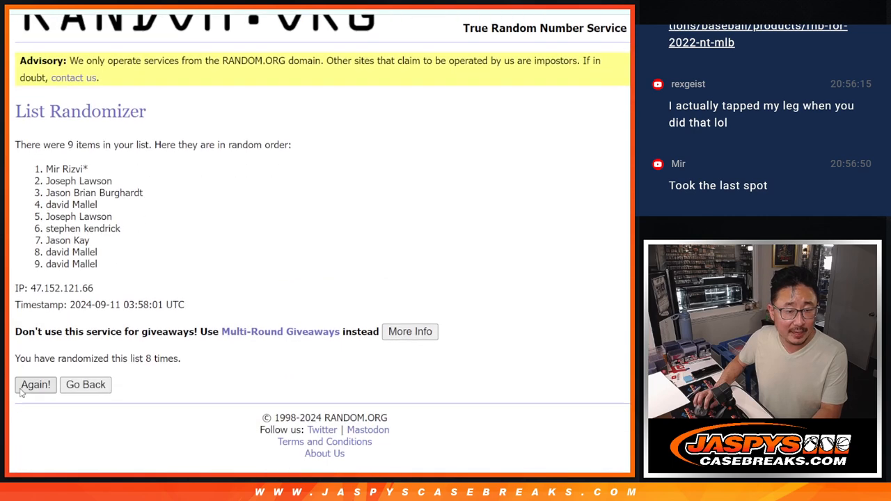
{"action": "left_click", "coordinate": [34, 384]}
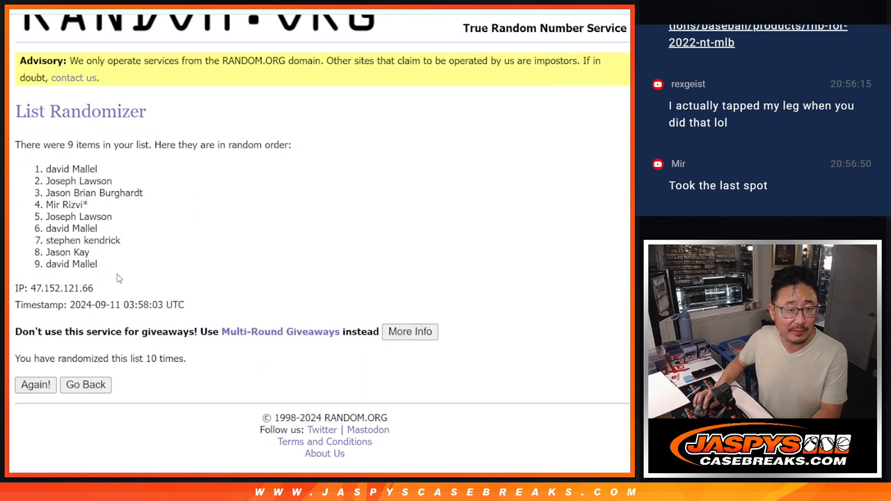
{"action": "left_click", "coordinate": [34, 385]}
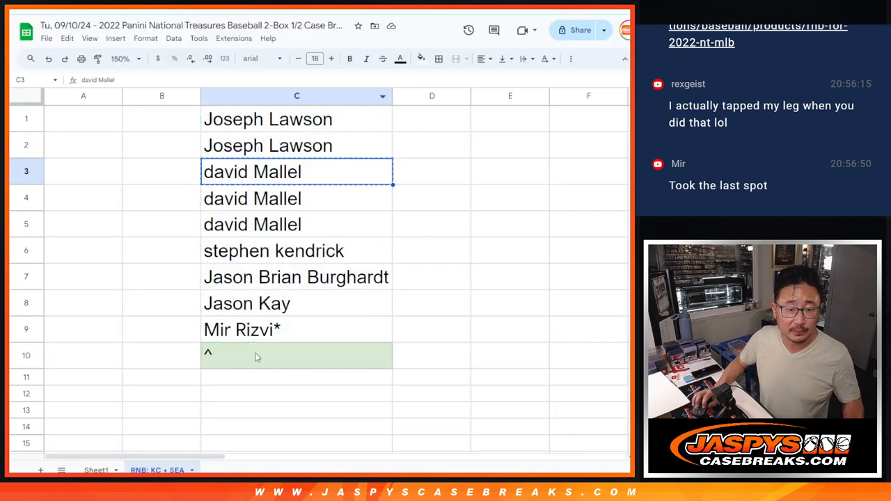
{"action": "type", "text": "david Mallel"}
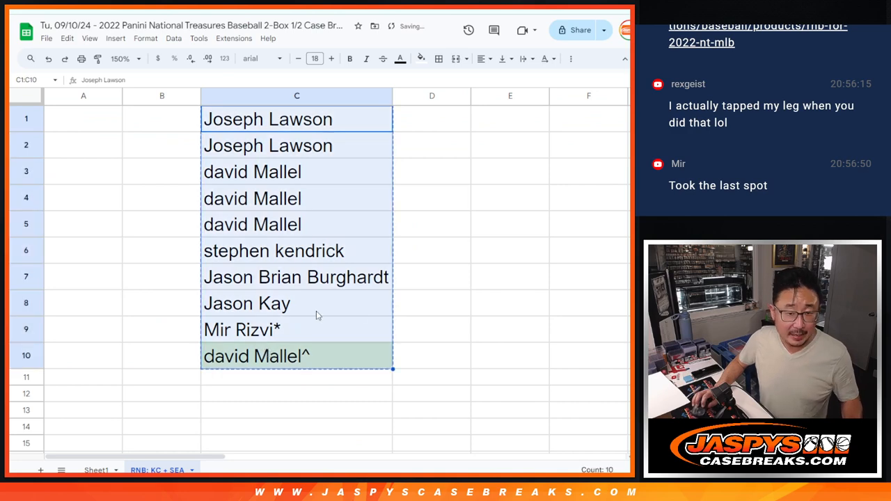
{"action": "right_click", "coordinate": [297, 94]}
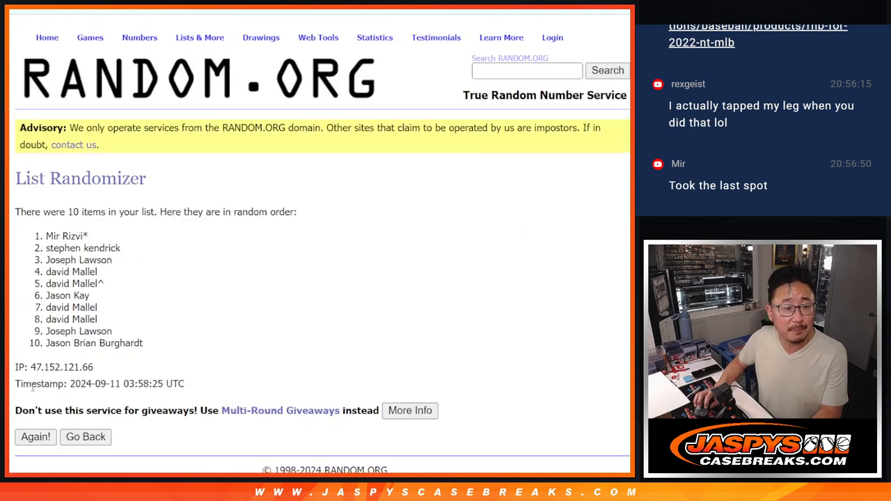
{"action": "left_click", "coordinate": [36, 437]}
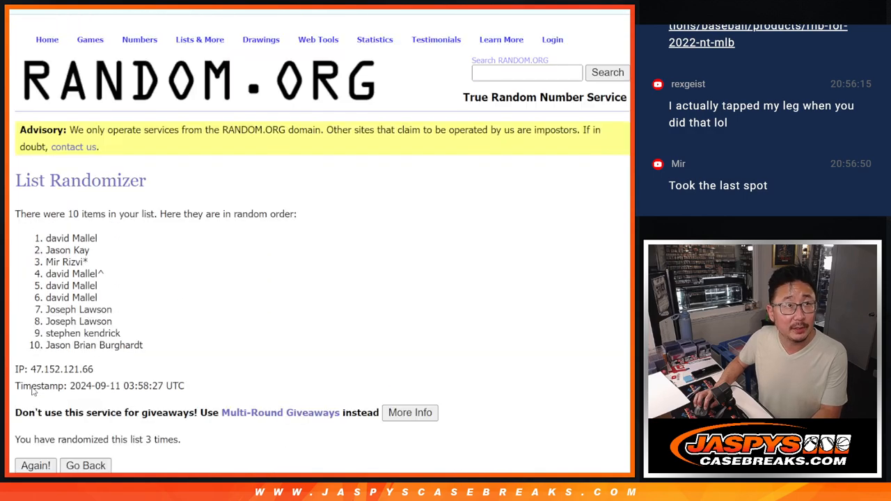
{"action": "left_click", "coordinate": [34, 465]}
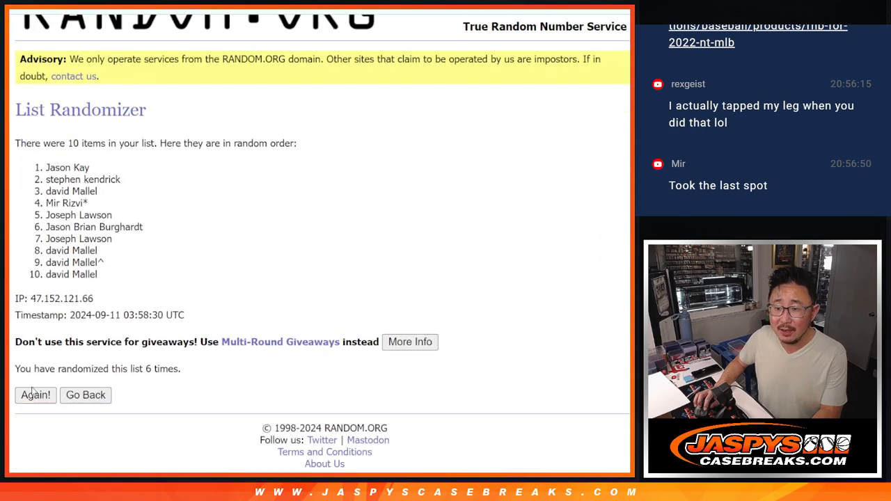
{"action": "left_click", "coordinate": [36, 396]}
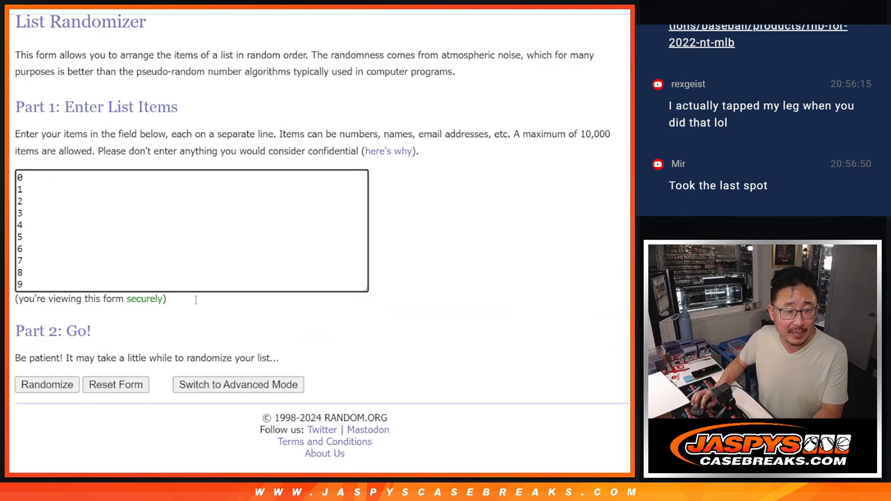
Shuffle the numbers 0–9 to the order 0, 7, 2, 1, 8, 4, 9, 3, 5, 6 and select the results
{"action": "left_click", "coordinate": [47, 385]}
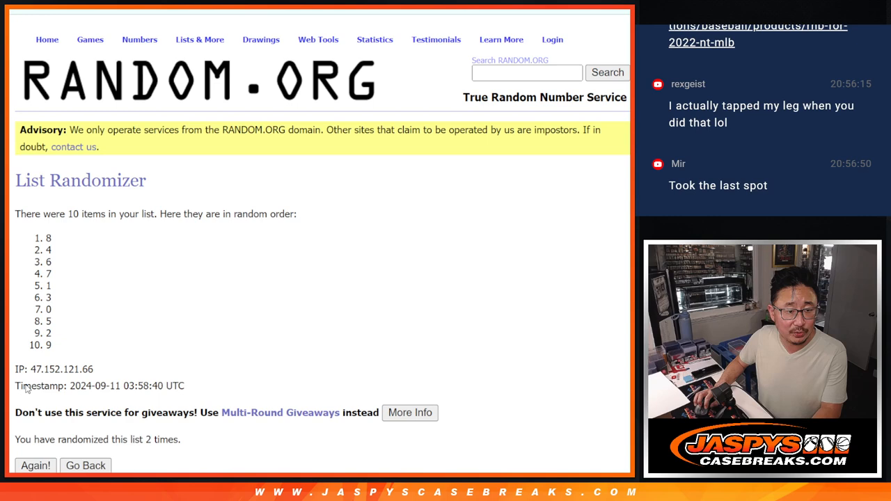
{"action": "left_click", "coordinate": [35, 465]}
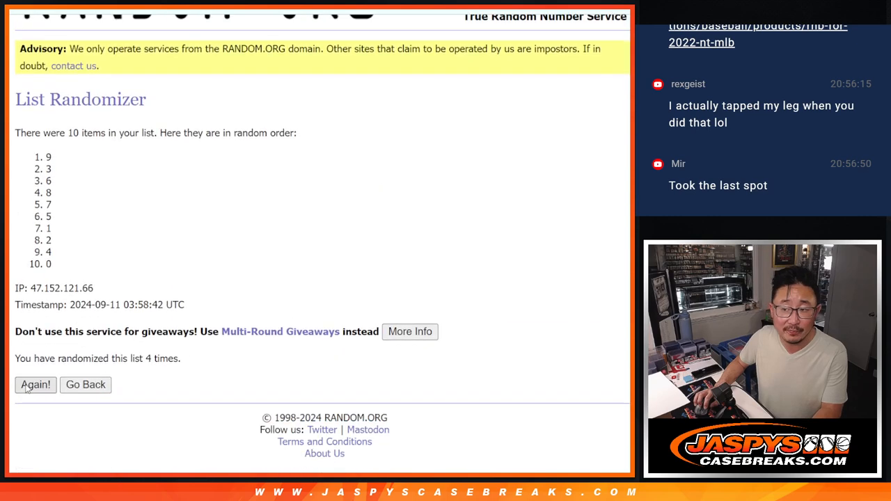
{"action": "left_click", "coordinate": [35, 384]}
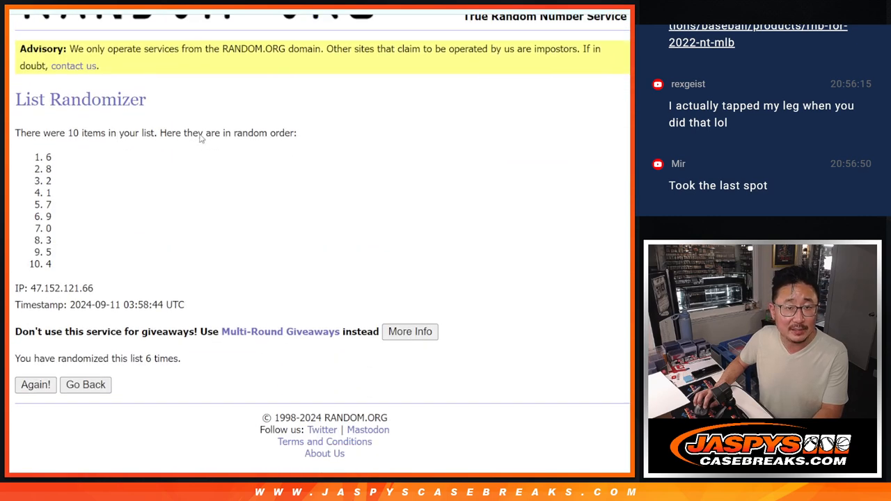
{"action": "left_click", "coordinate": [36, 384]}
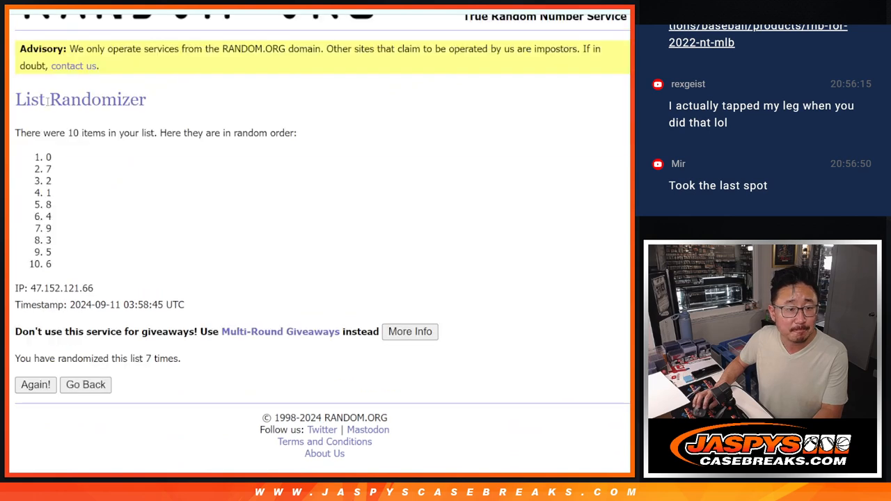
{"action": "left_click_drag", "start_coordinate": [48, 156], "coordinate": [48, 264]}
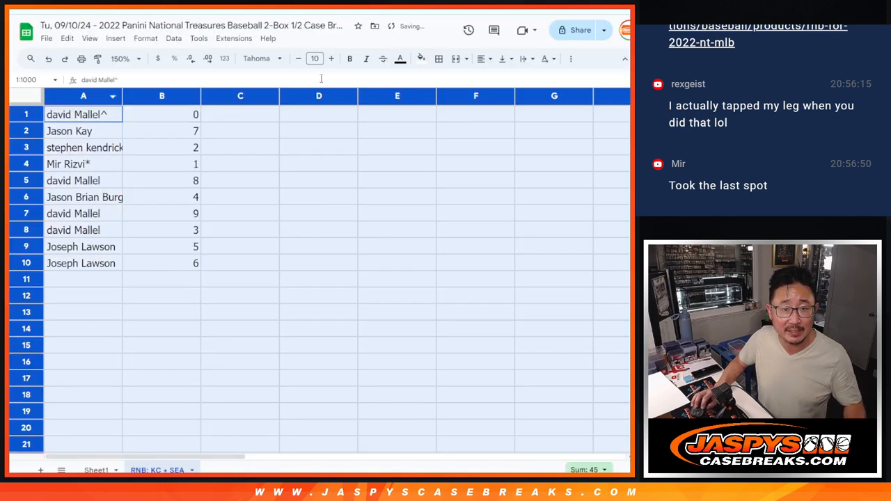
Format the pasted names and numbers in columns A and B as Oxygen font, size 18
{"action": "left_click", "coordinate": [262, 58]}
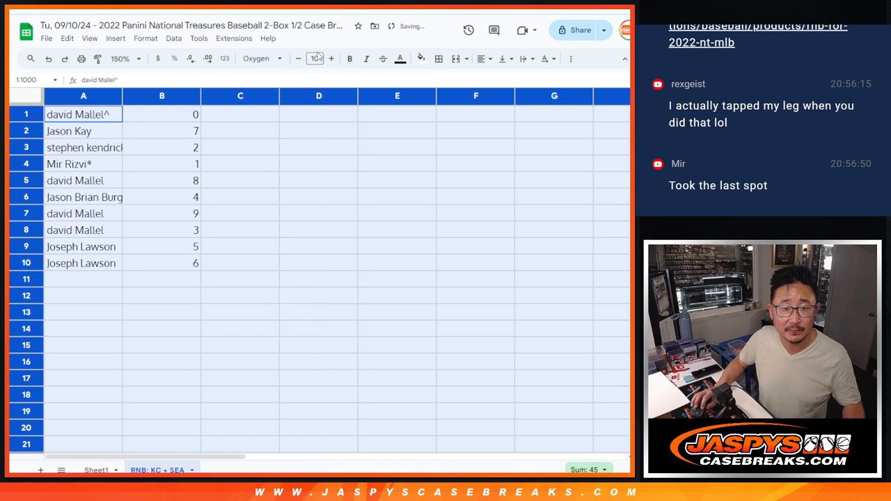
{"action": "left_click", "coordinate": [315, 59]}
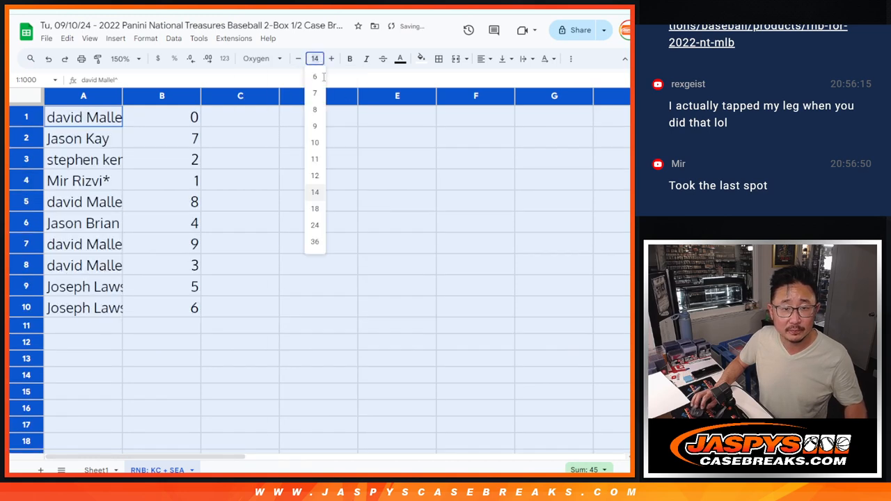
{"action": "left_click", "coordinate": [315, 209]}
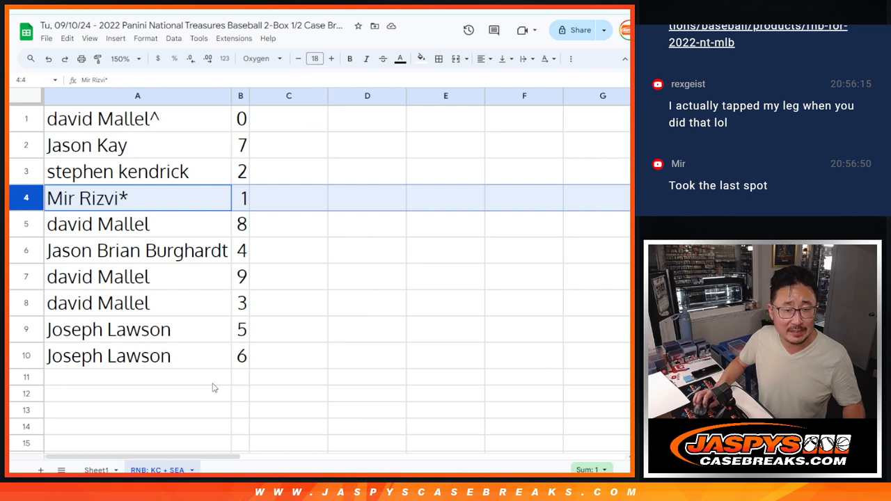
{"action": "left_click", "coordinate": [87, 145]}
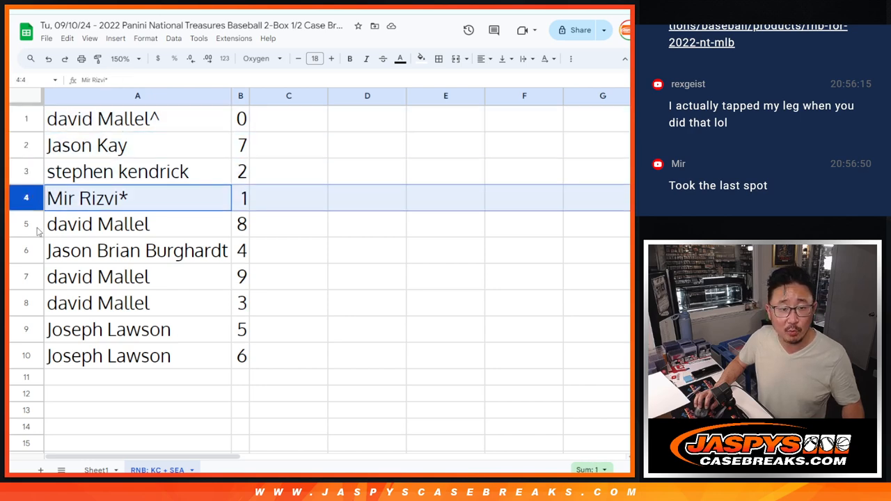
{"action": "left_click", "coordinate": [137, 250]}
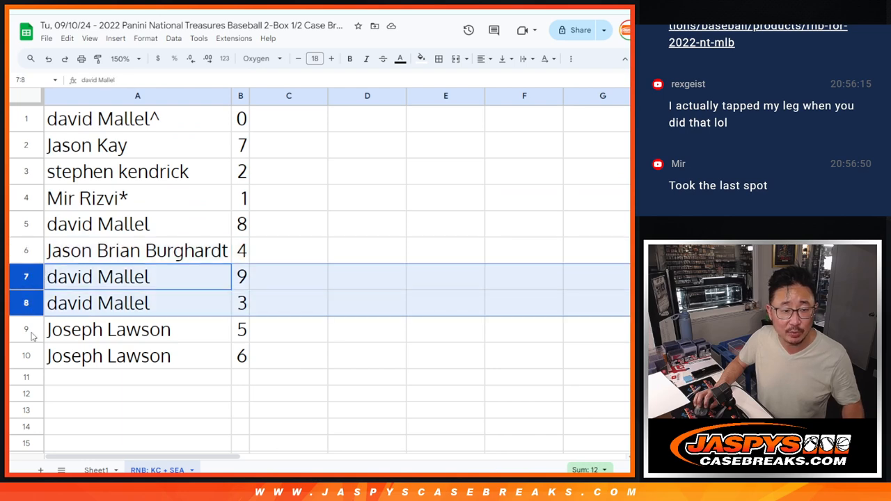
{"action": "left_click", "coordinate": [103, 118]}
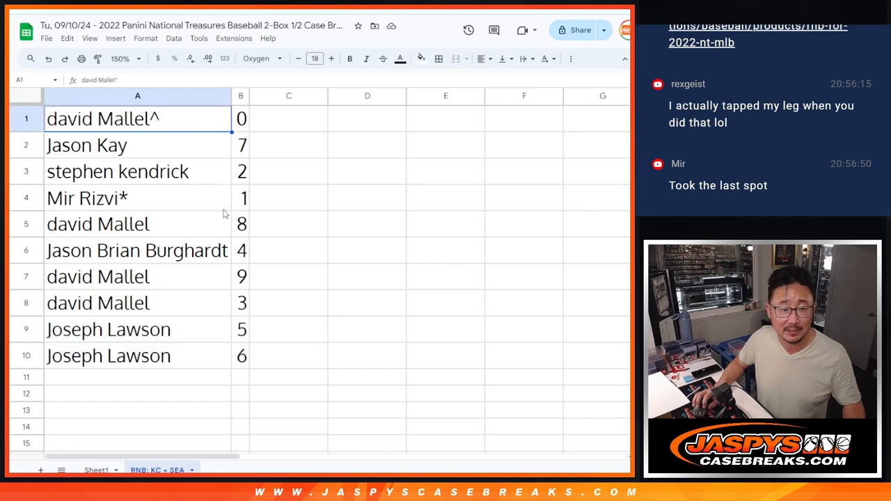
{"action": "mouse_move", "coordinate": [221, 197]}
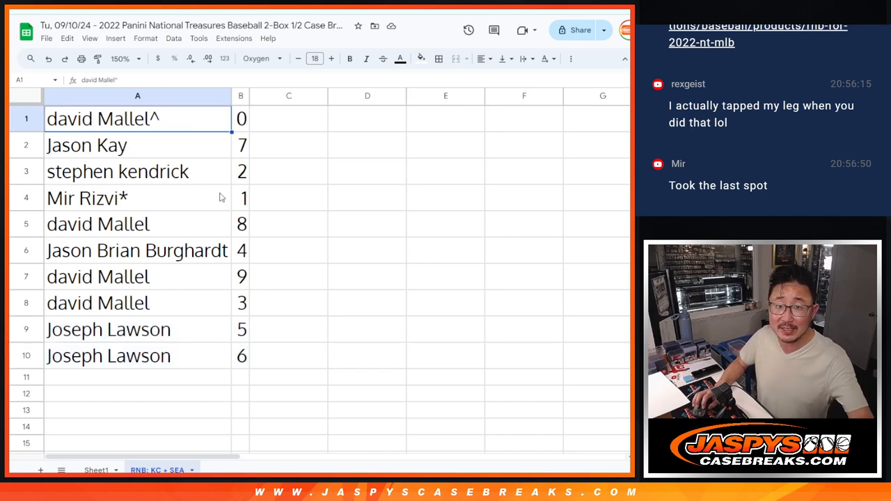